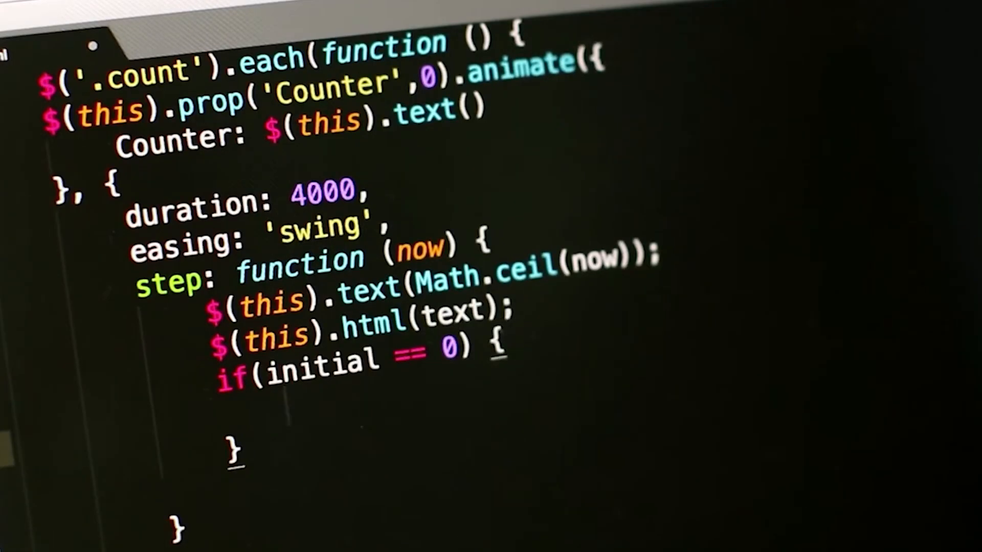
text(increment)
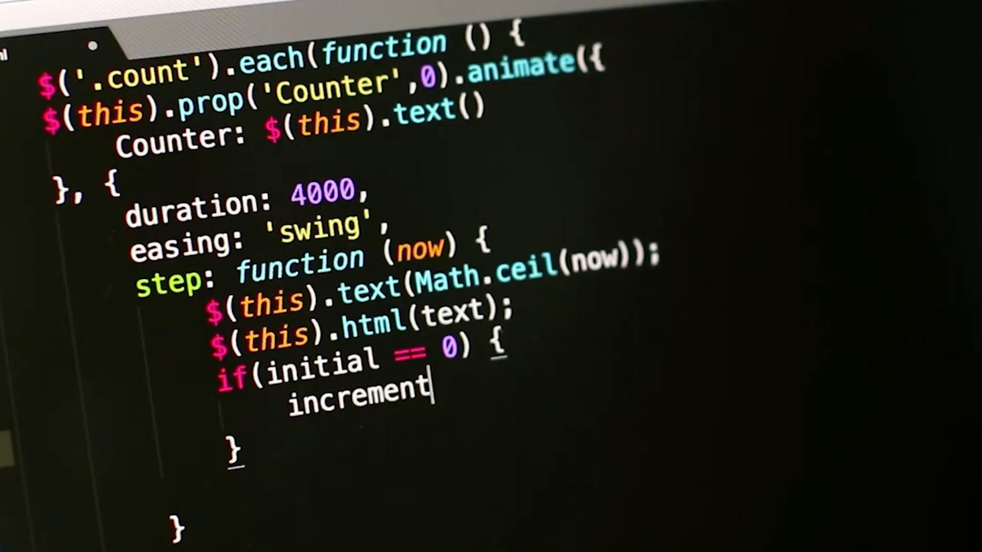